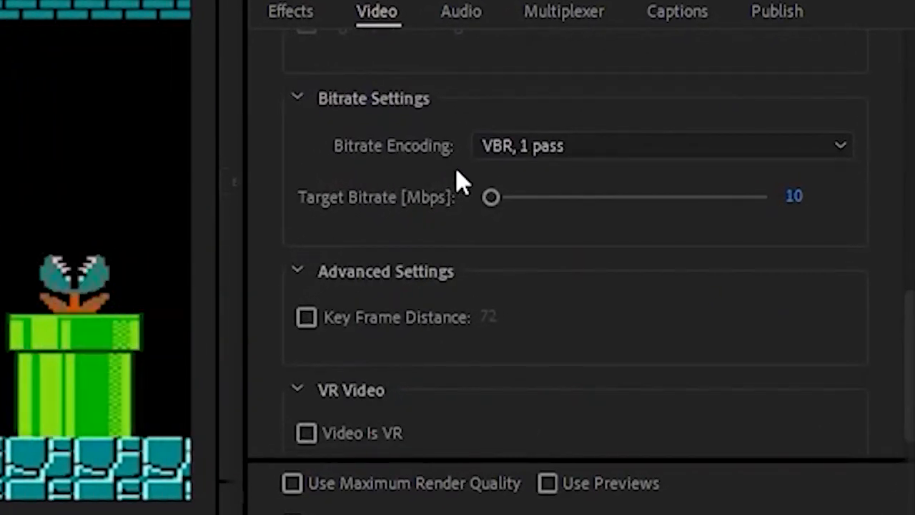
pyautogui.moveTo(842, 145)
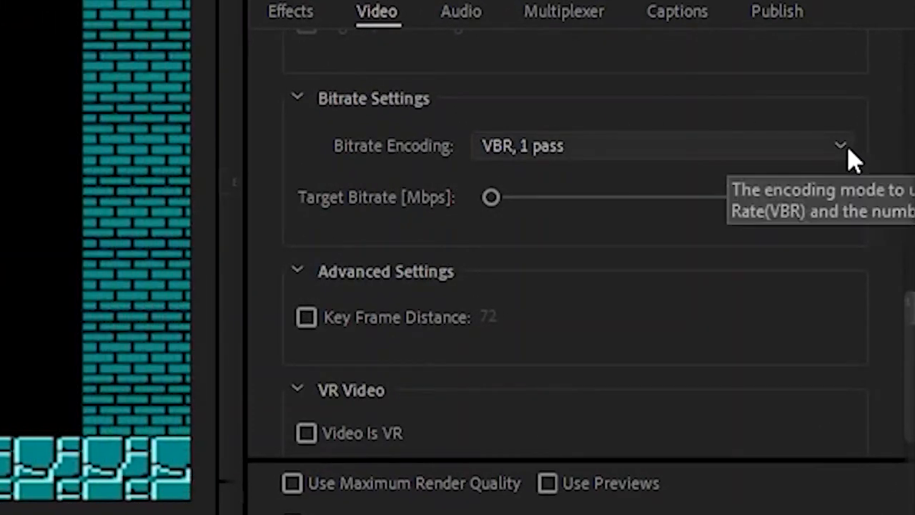
pyautogui.moveTo(786, 182)
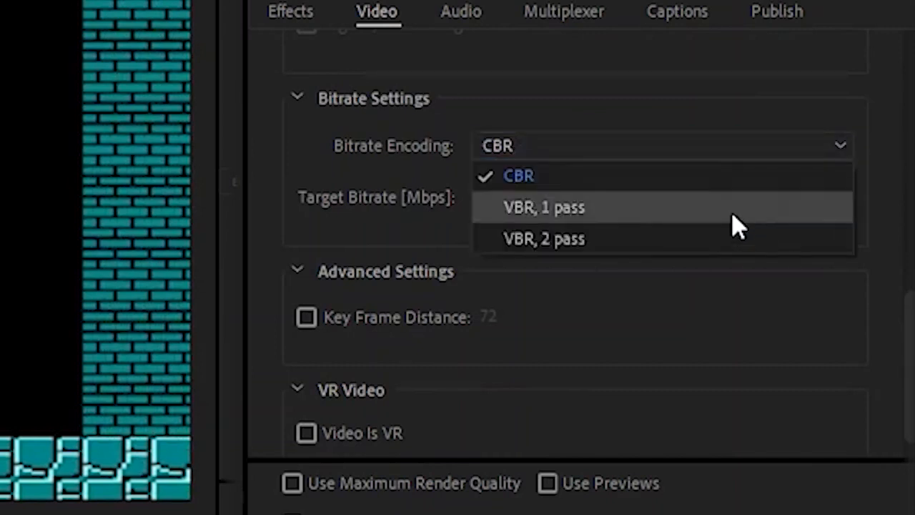
# Set Bitrate Encoding to VBR, 2 pass with 10 Mbps target and 12 Mbps maximum.
pyautogui.click(544, 207)
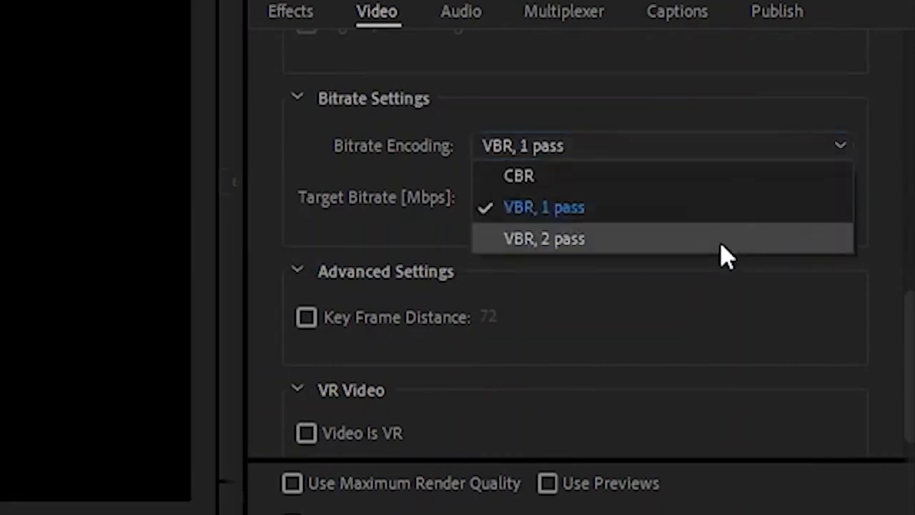
pyautogui.click(544, 238)
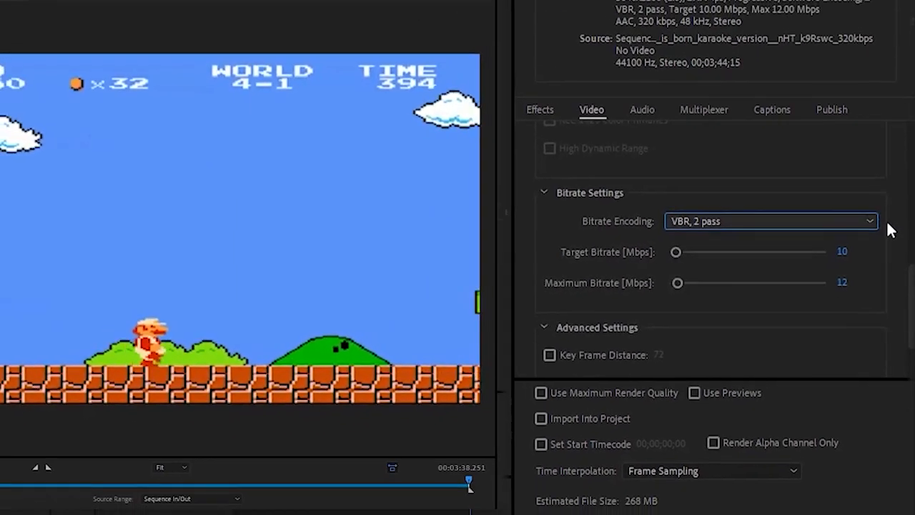
pyautogui.click(770, 221)
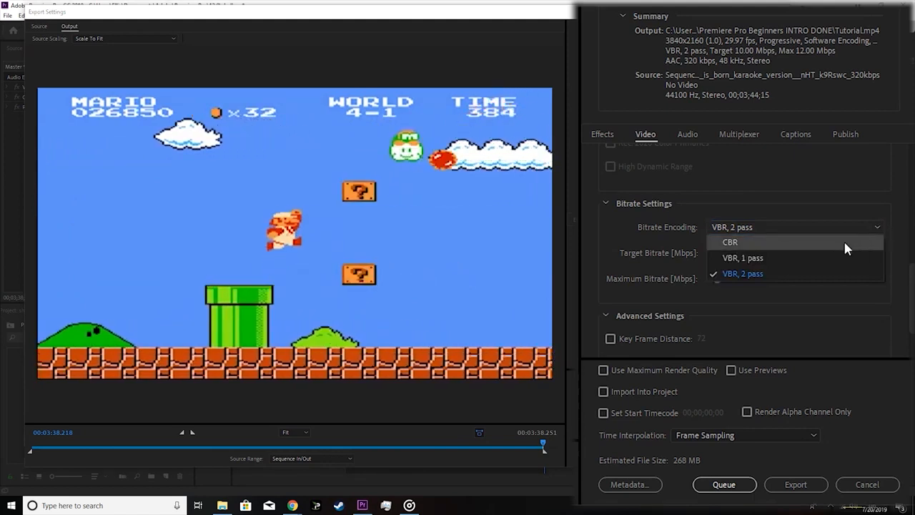
# Switch Bitrate Encoding to CBR and set the target bitrate to about 93 Mbps.
pyautogui.click(730, 242)
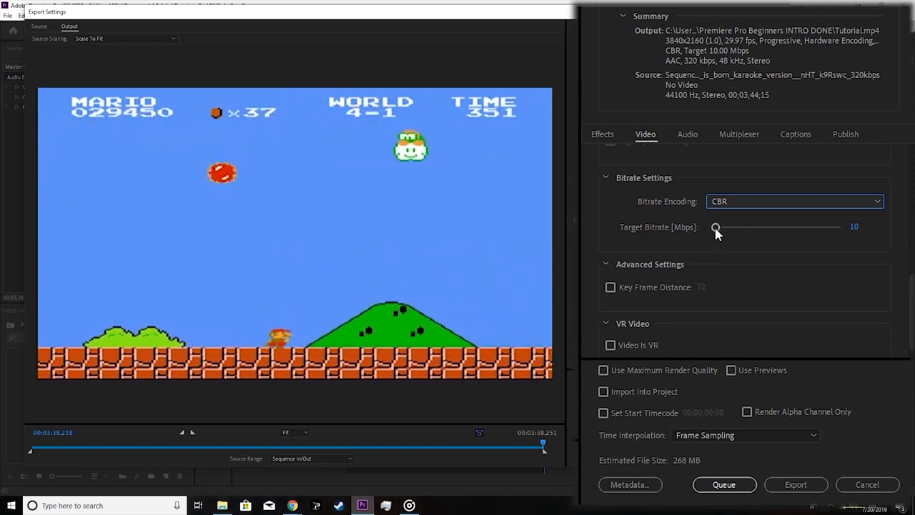
pyautogui.moveTo(715, 226); pyautogui.dragTo(770, 227)
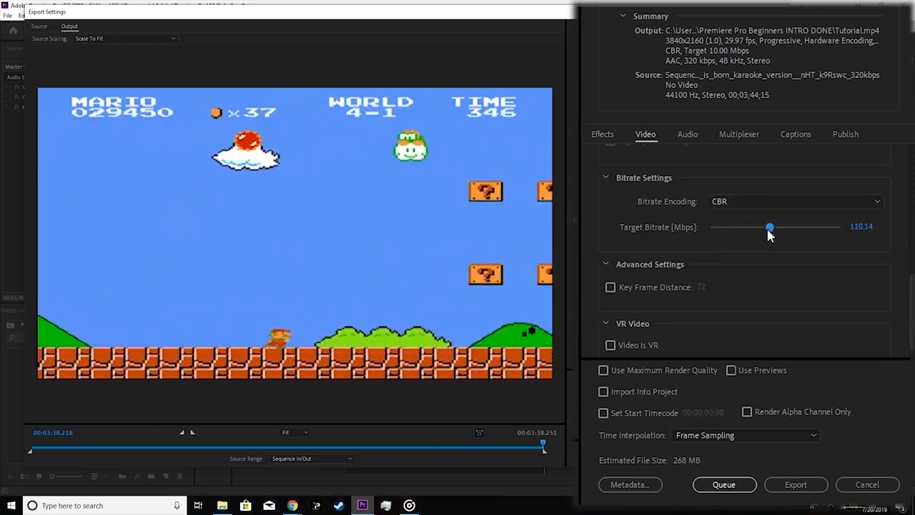
pyautogui.moveTo(769, 225); pyautogui.dragTo(760, 226)
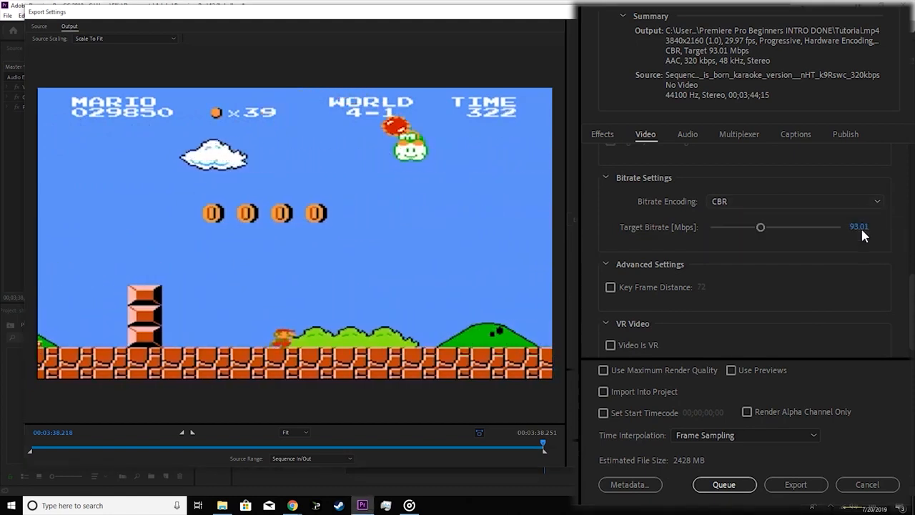
# Switch to VBR, 1 pass and adjust the target bitrate to 29.76 Mbps.
pyautogui.click(795, 201)
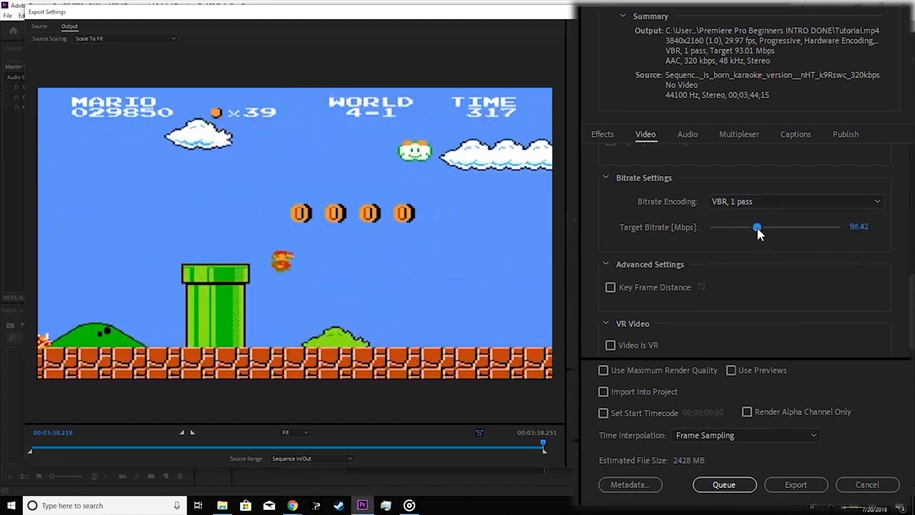
pyautogui.moveTo(758, 227); pyautogui.dragTo(731, 226)
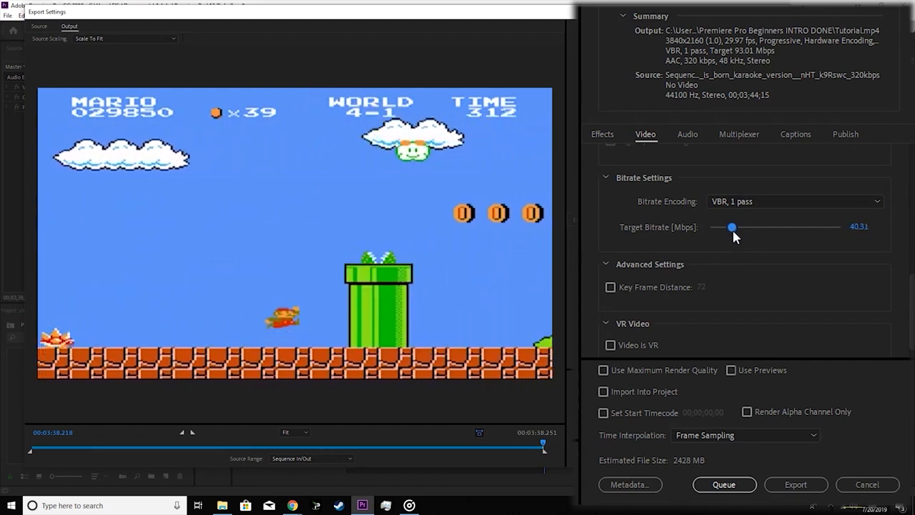
pyautogui.moveTo(732, 227); pyautogui.dragTo(750, 227)
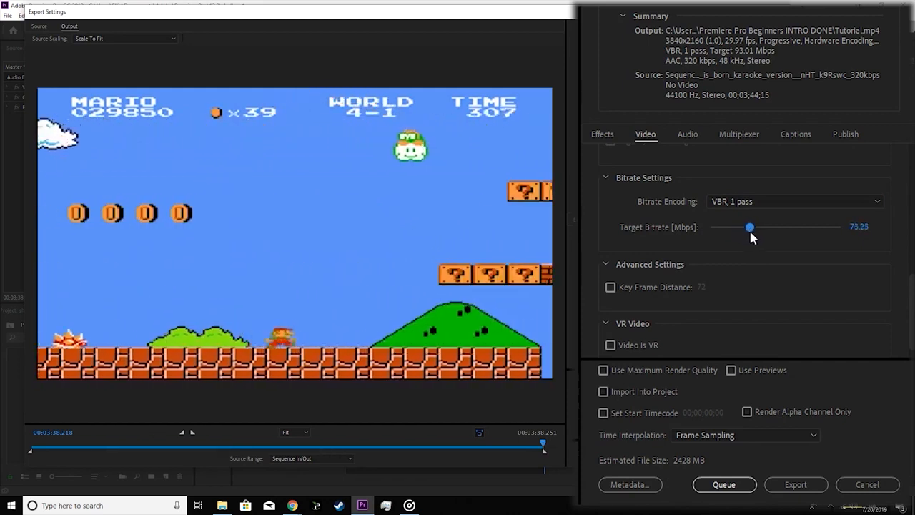
pyautogui.moveTo(750, 227); pyautogui.dragTo(726, 226)
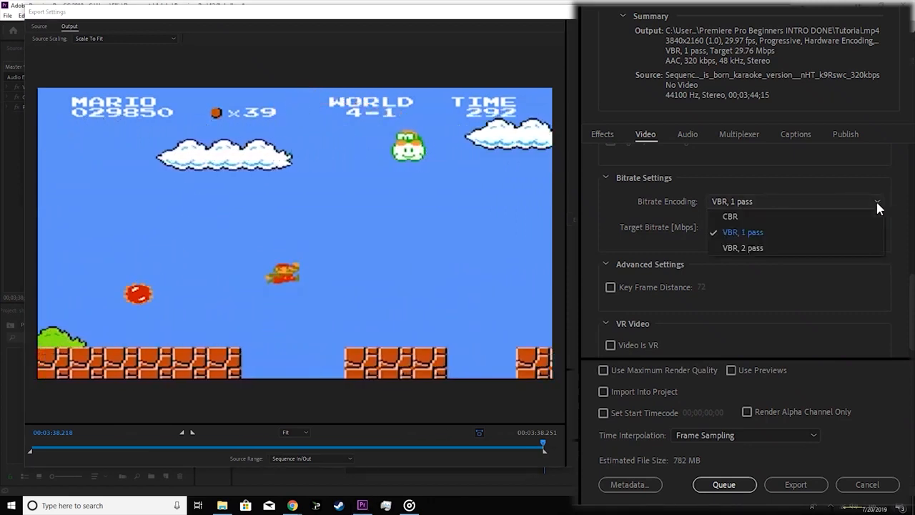
pyautogui.moveTo(871, 230)
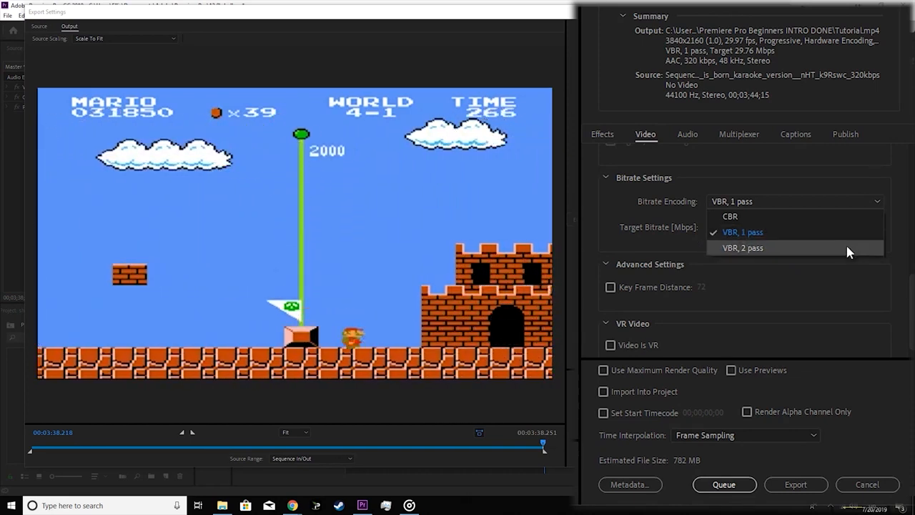
# Select VBR, 2 pass encoding, targeting 25 Mbps with a 50 Mbps maximum.
pyautogui.click(742, 248)
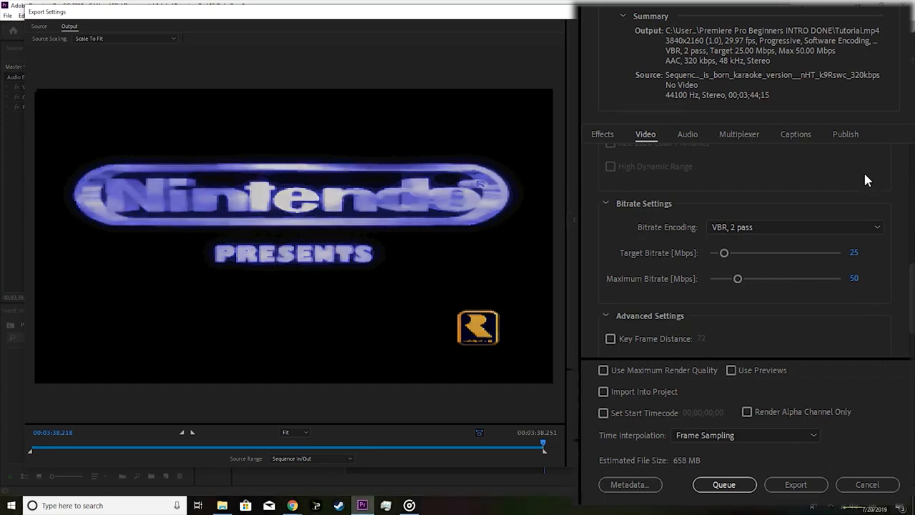
pyautogui.click(794, 227)
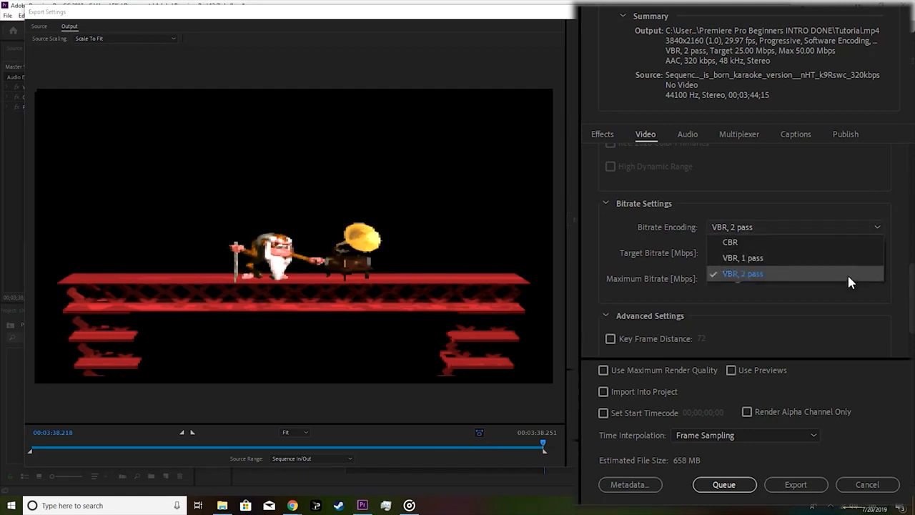
pyautogui.click(743, 274)
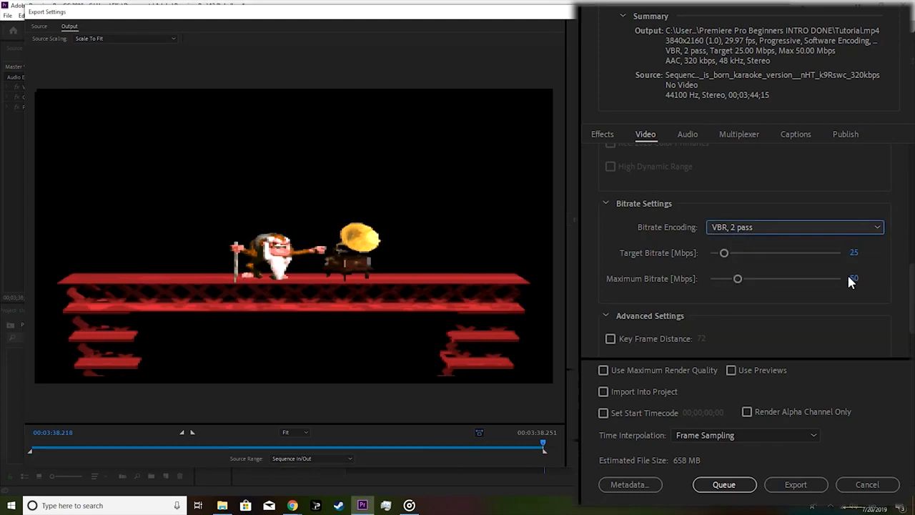
pyautogui.moveTo(898, 274)
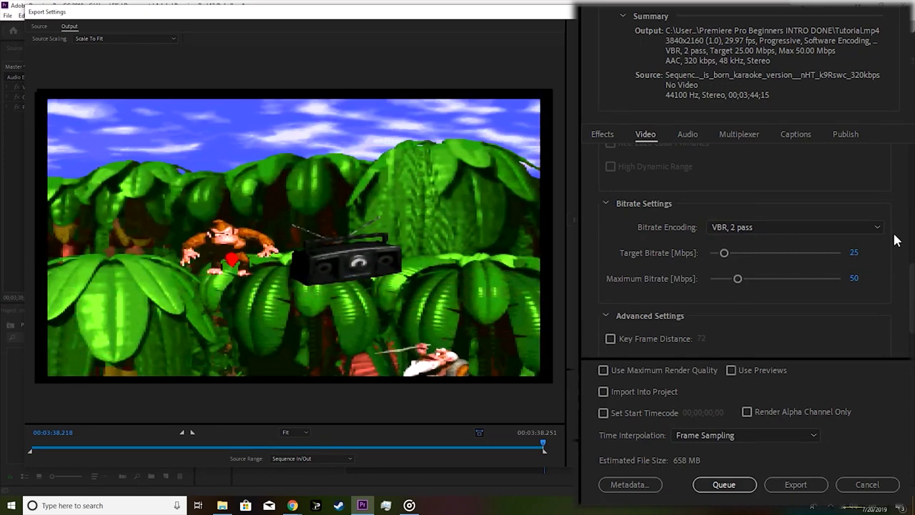
pyautogui.moveTo(887, 238)
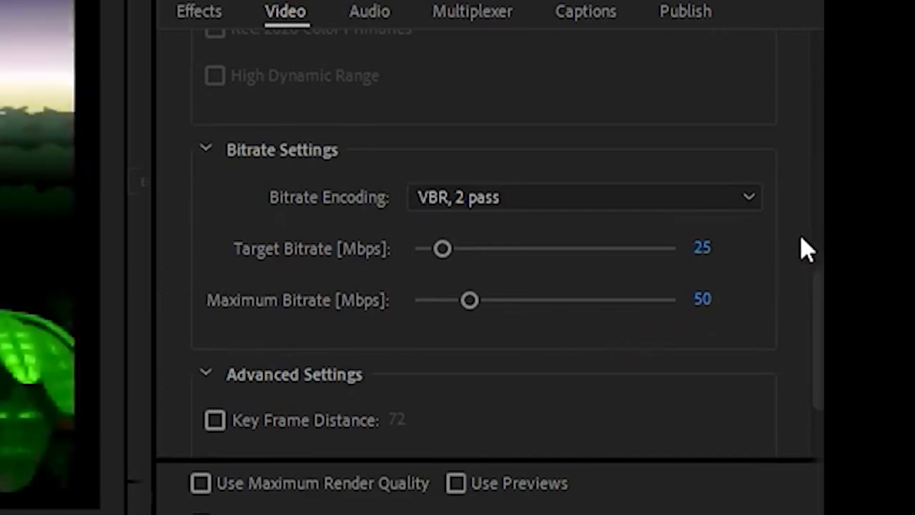
# Scrub Target Bitrate to 10 Mbps and Maximum Bitrate to 18 Mbps.
pyautogui.scroll(-3)
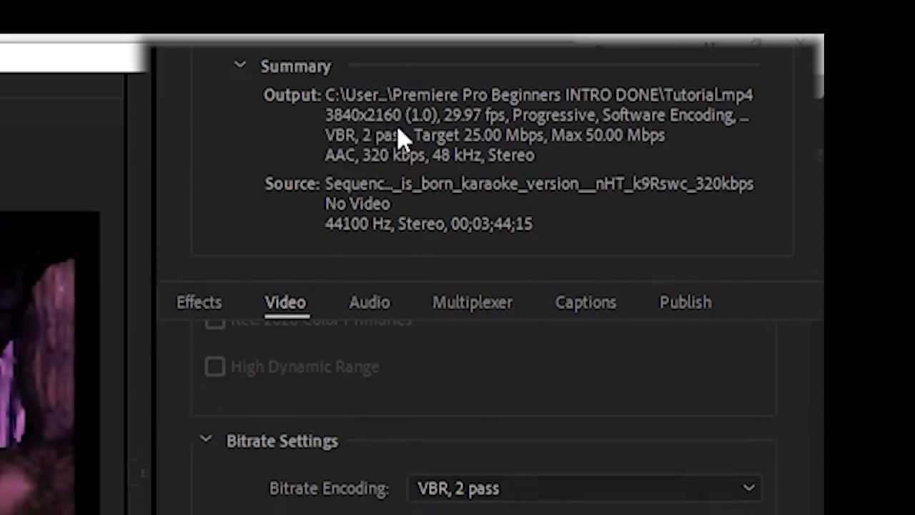
pyautogui.scroll(-3)
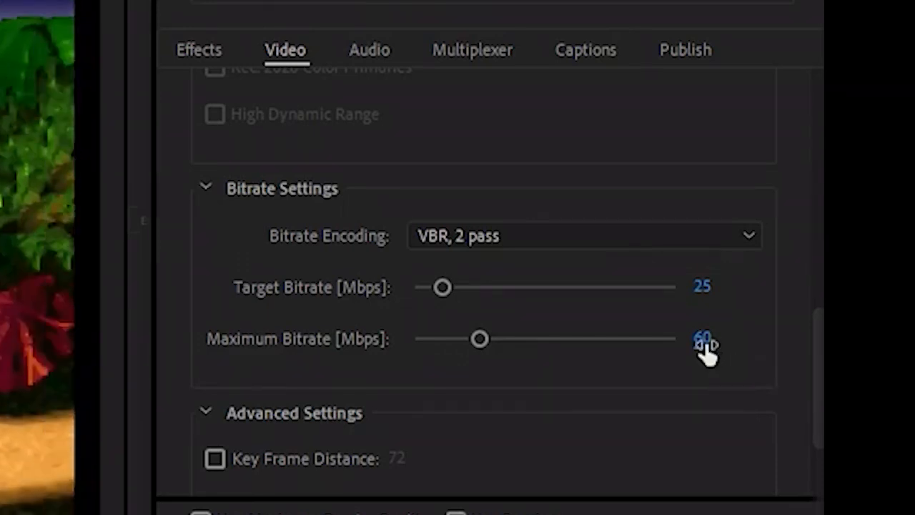
pyautogui.moveTo(479, 338); pyautogui.dragTo(442, 339)
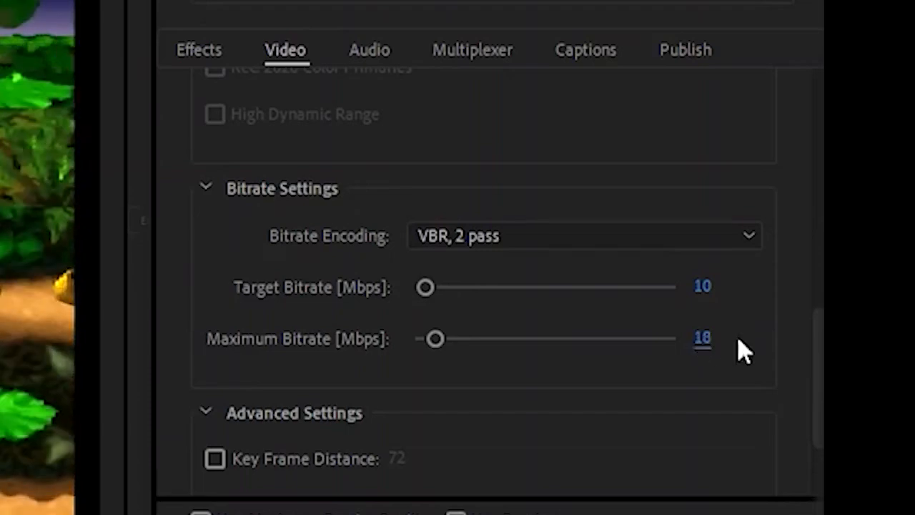
pyautogui.moveTo(797, 354)
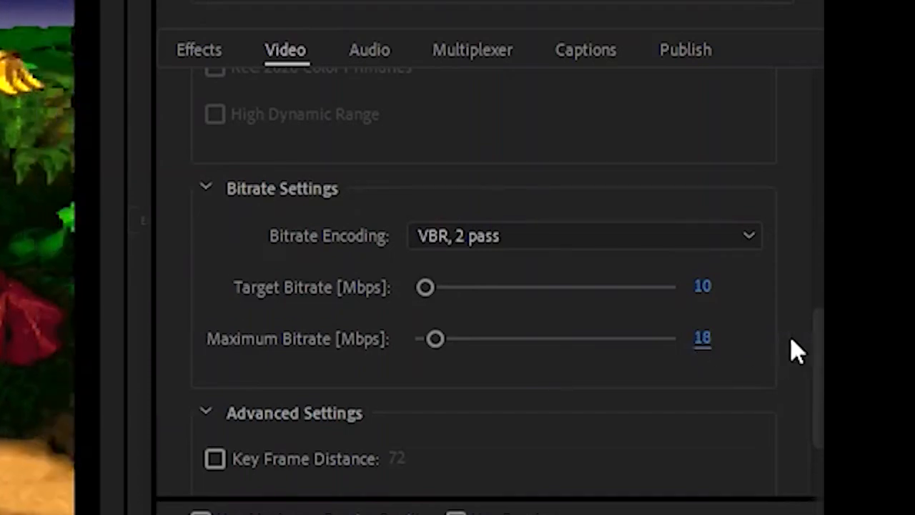